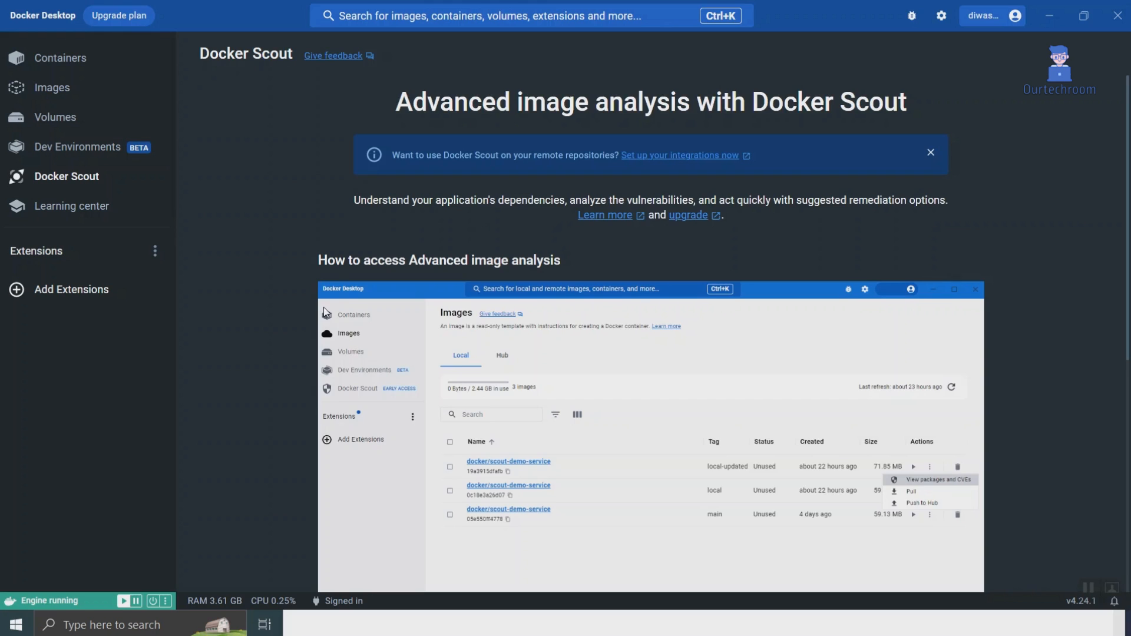
mouse_move(412, 276)
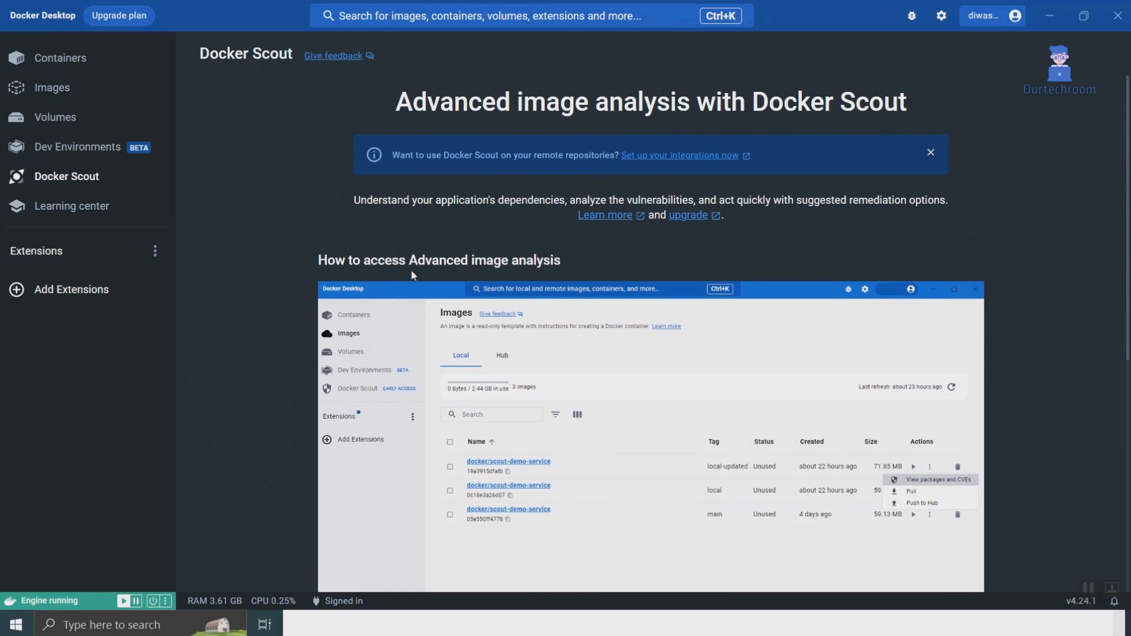
mouse_move(646, 355)
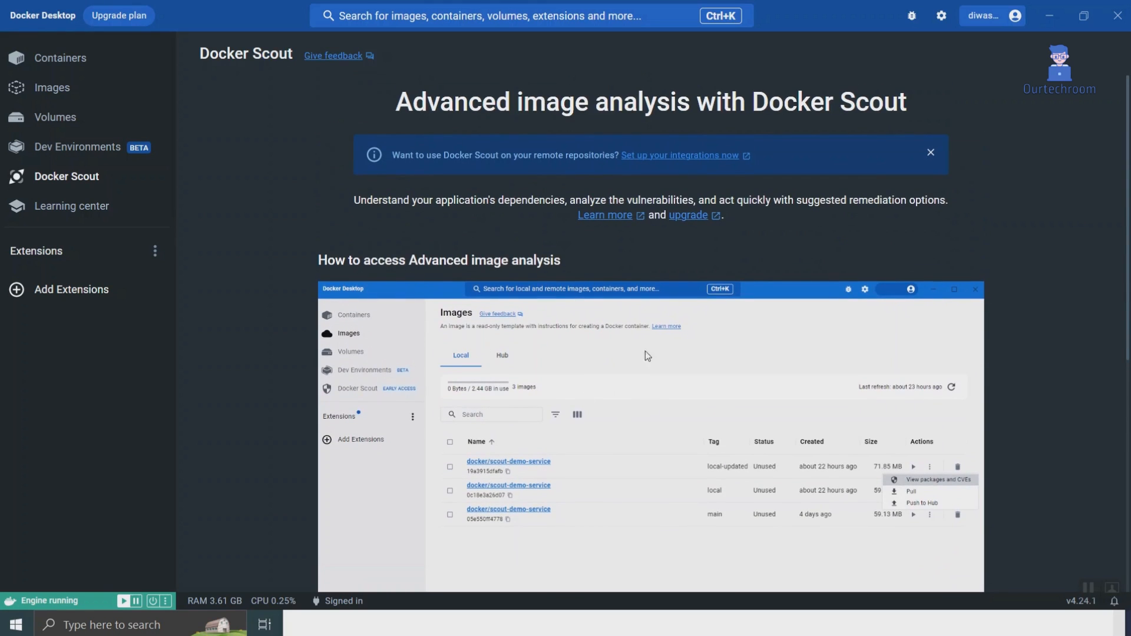
mouse_move(582, 226)
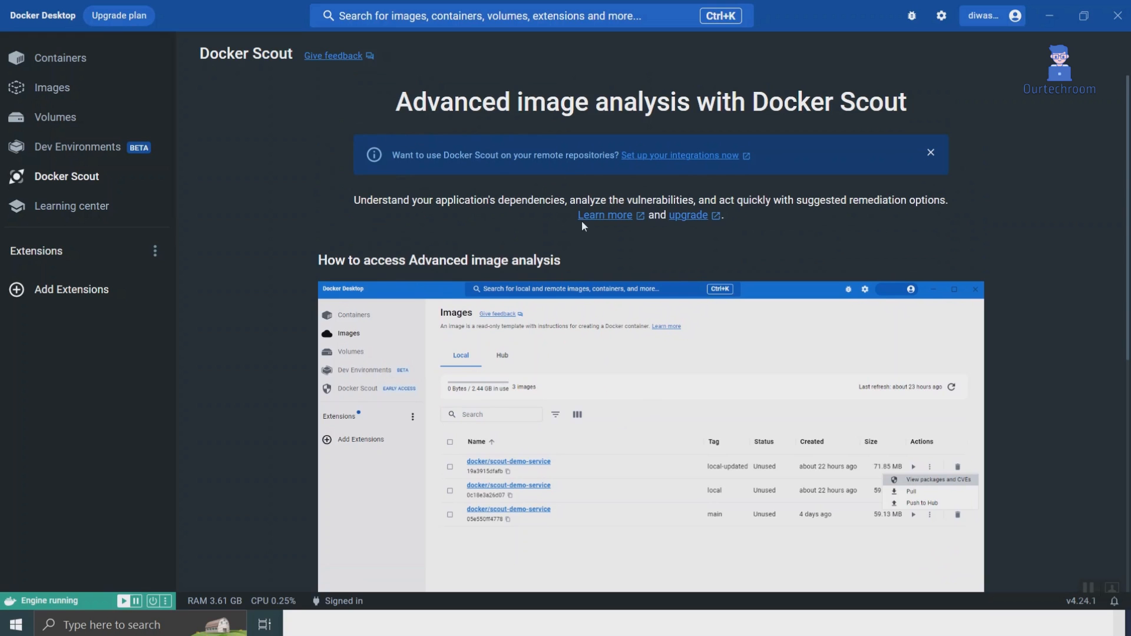
mouse_move(1012, 489)
type("docker")
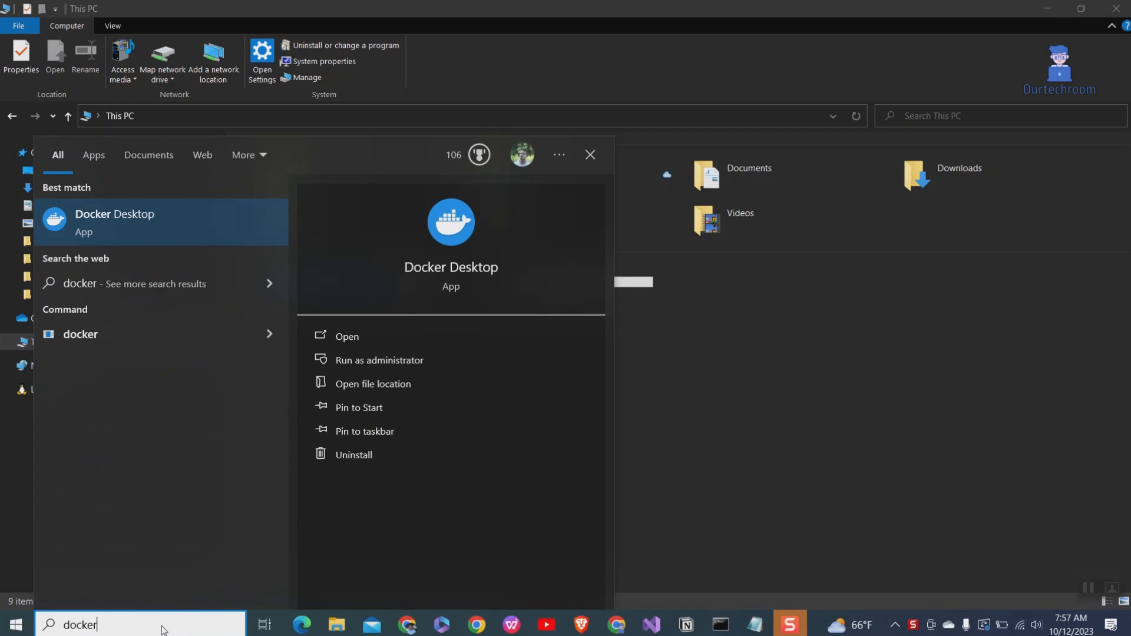
Launch Docker Desktop from the Windows Search results
left_click(589, 154)
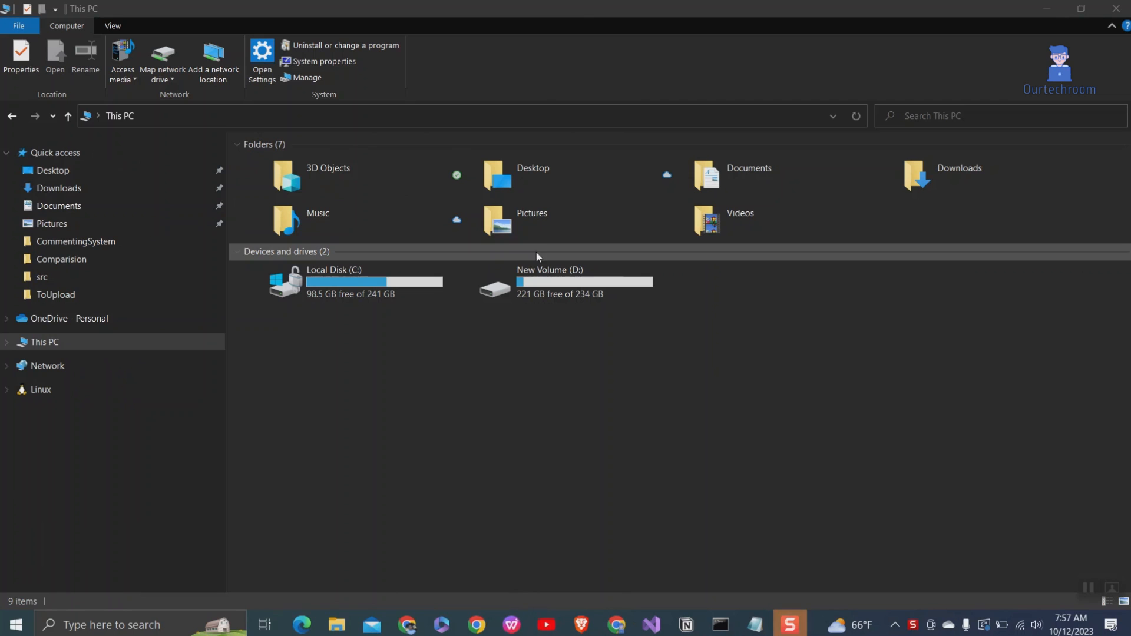
mouse_move(755, 430)
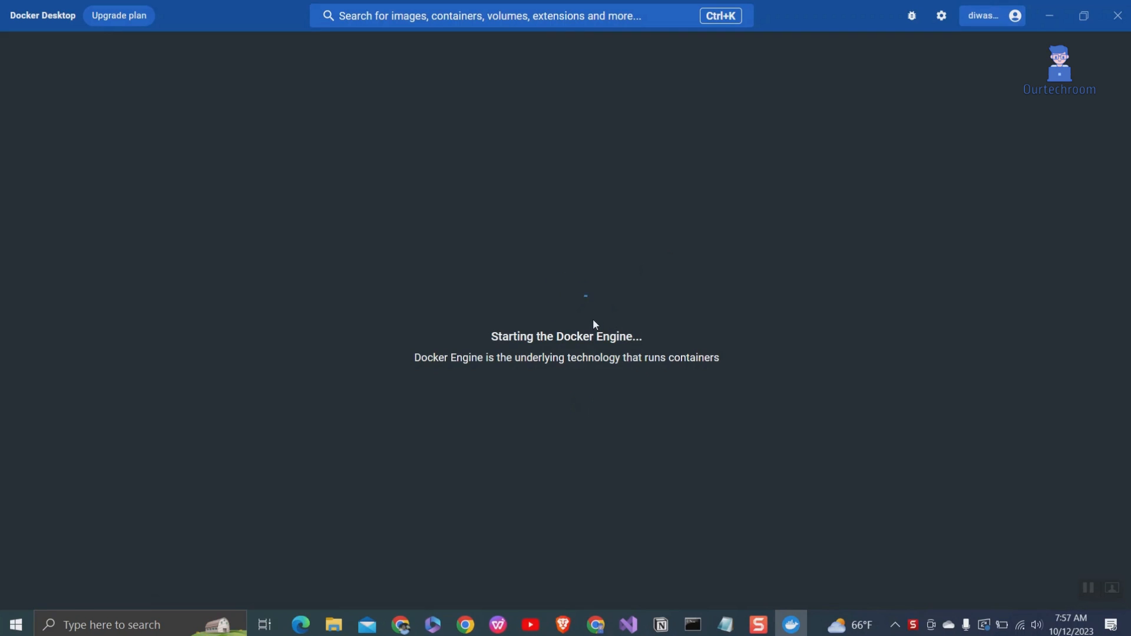
mouse_move(591, 322)
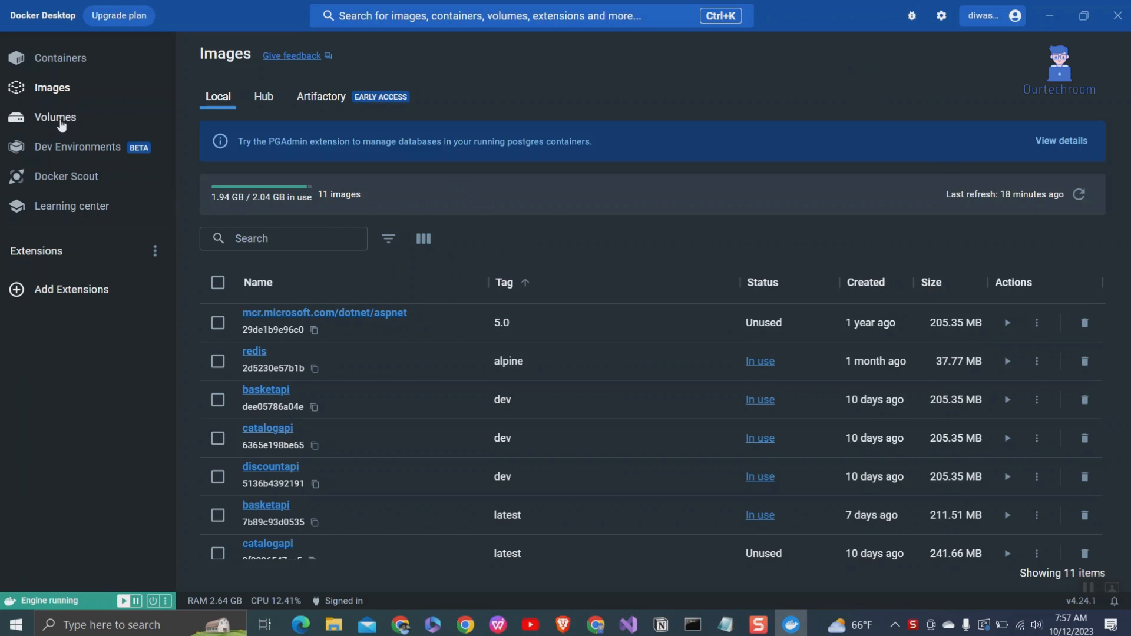
Show the Volumes list with its 30 volumes
left_click(54, 117)
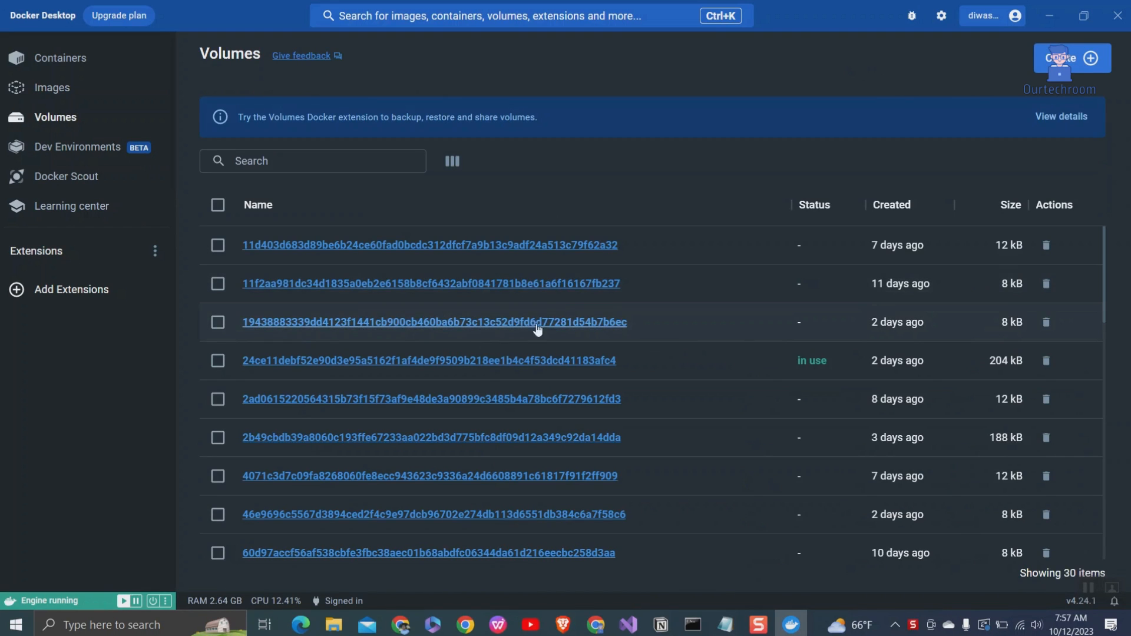
mouse_move(597, 180)
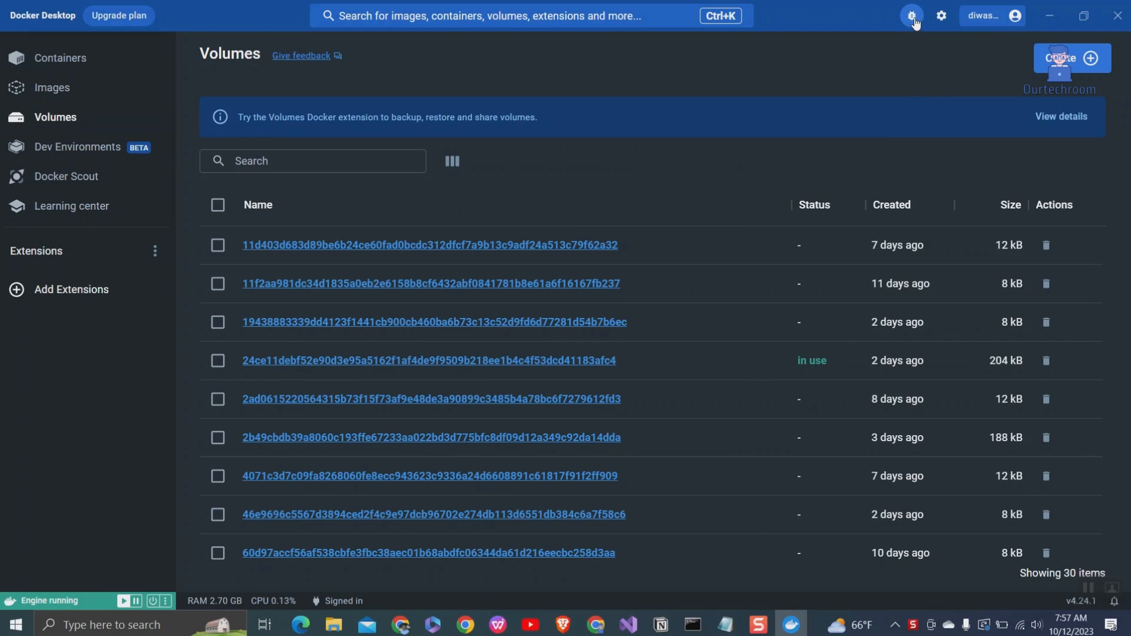
From the Troubleshoot page, reset Docker Desktop to factory defaults and confirm
left_click(911, 16)
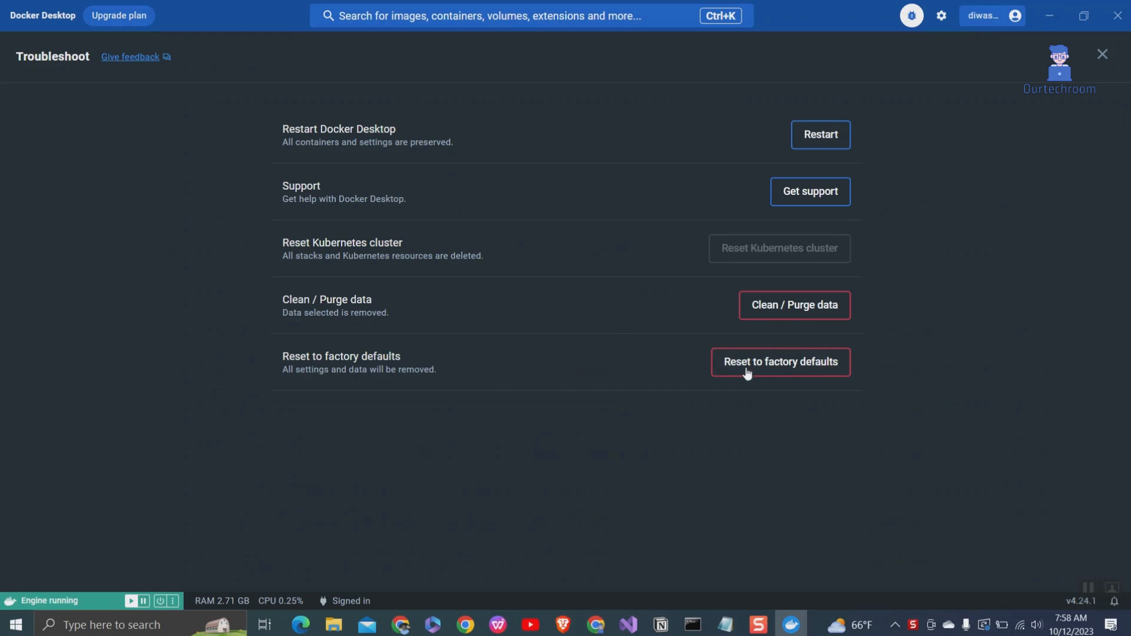
left_click(780, 361)
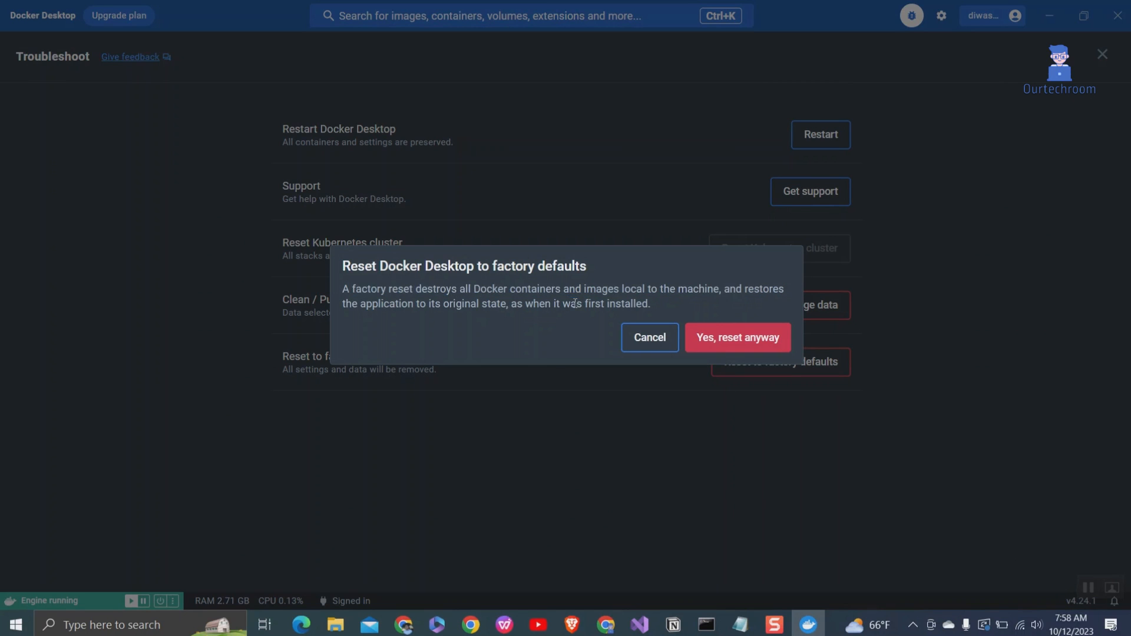
mouse_move(637, 306)
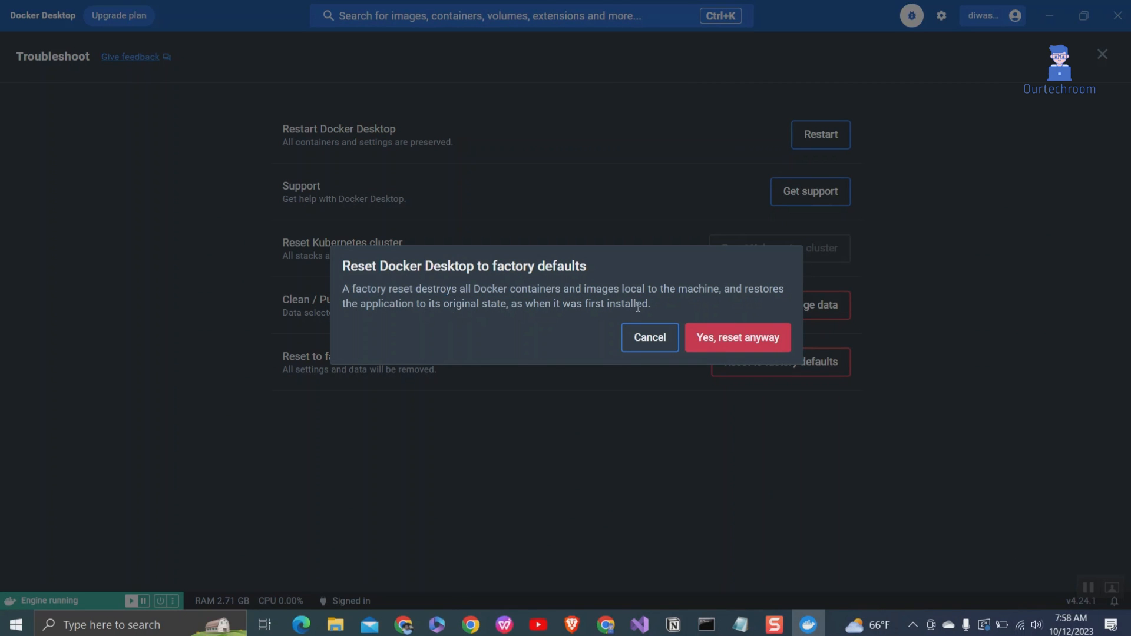
left_click(736, 337)
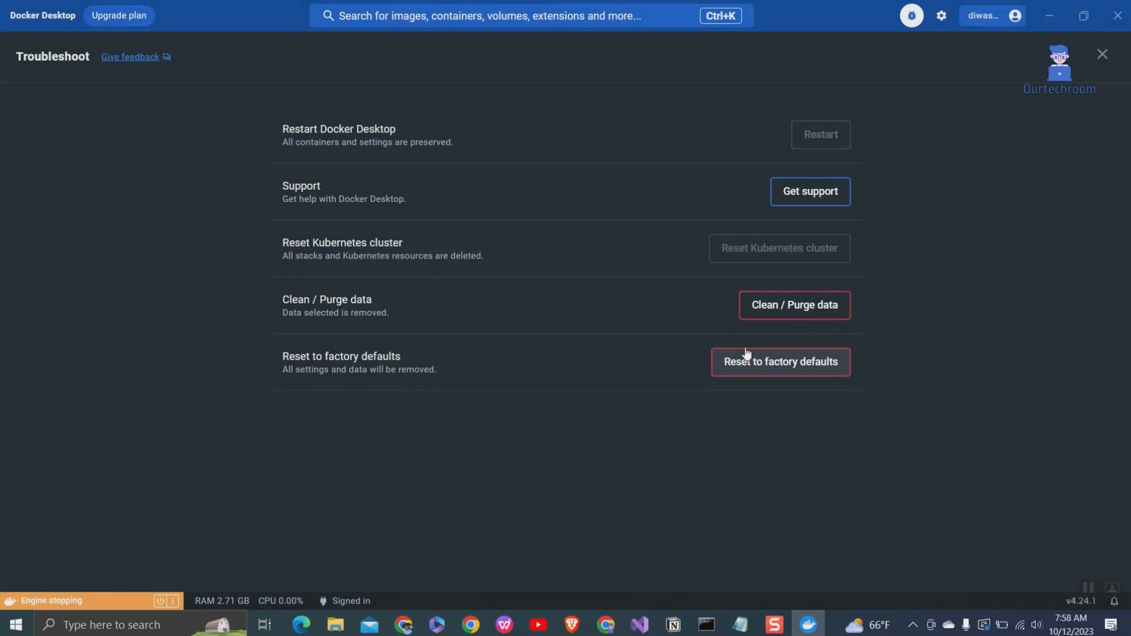
mouse_move(604, 298)
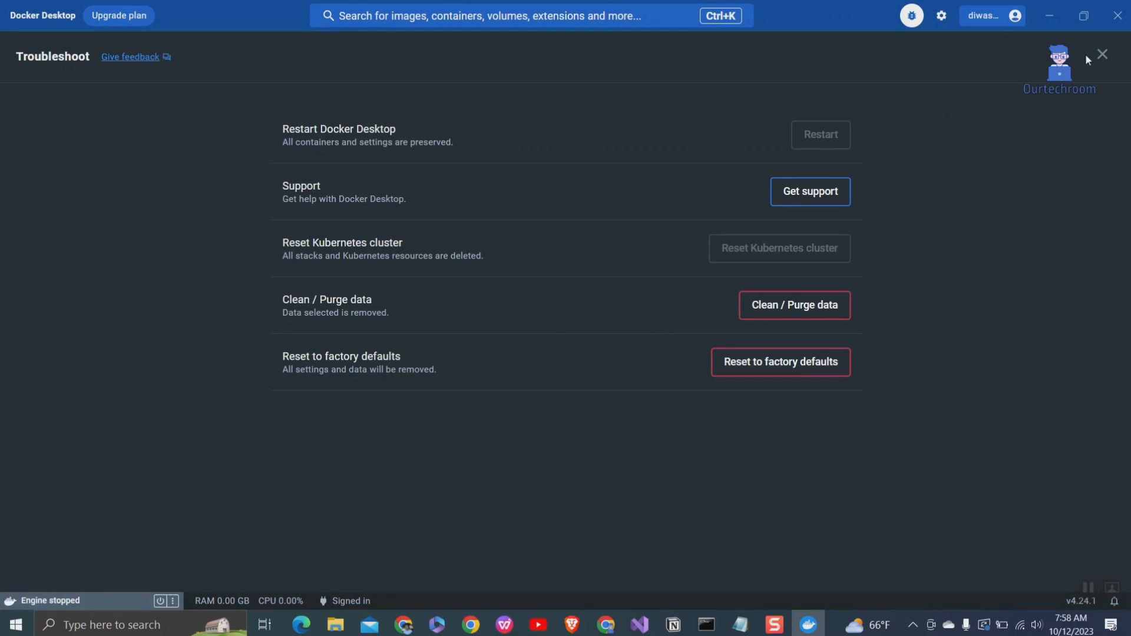
Close the Troubleshoot page and wait while the engine stops and restarts
left_click(1102, 54)
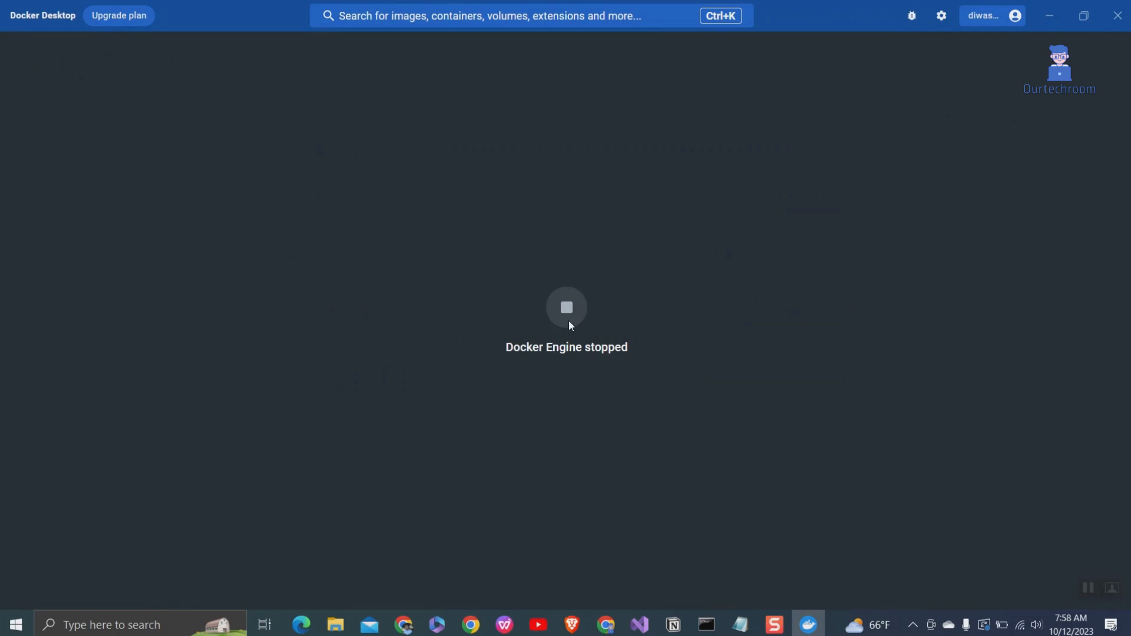
mouse_move(743, 354)
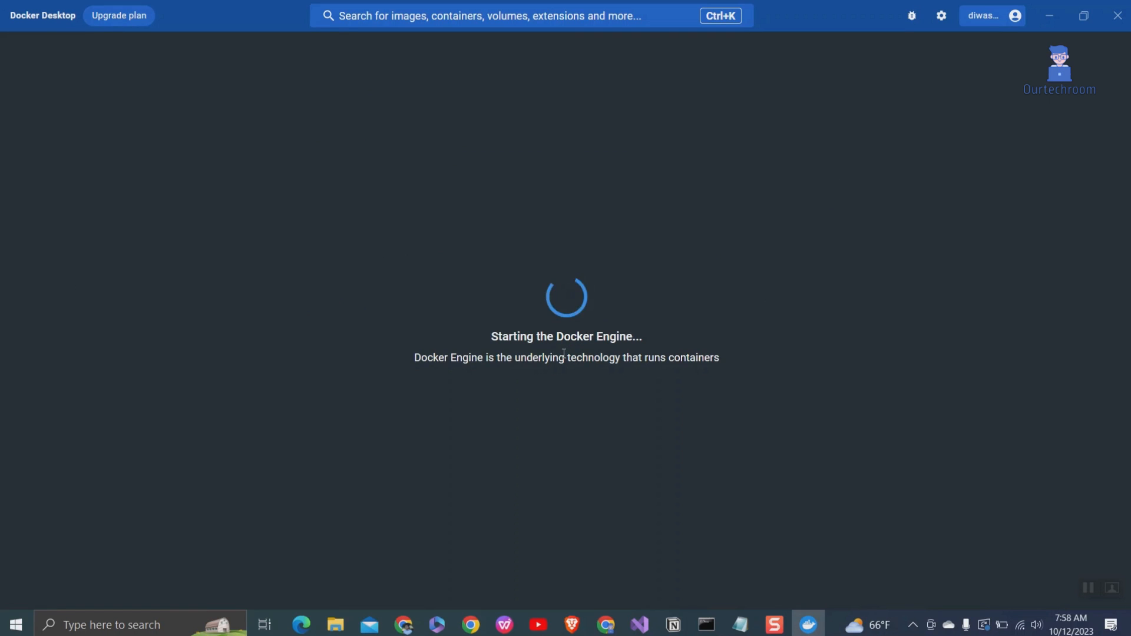
mouse_move(570, 312)
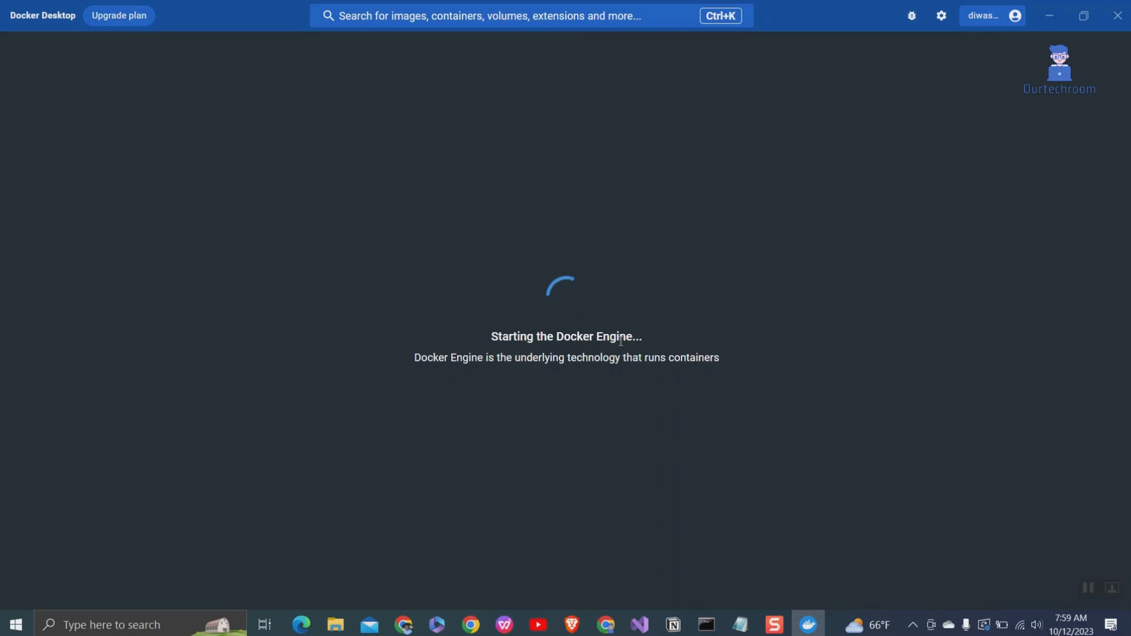
left_click(335, 624)
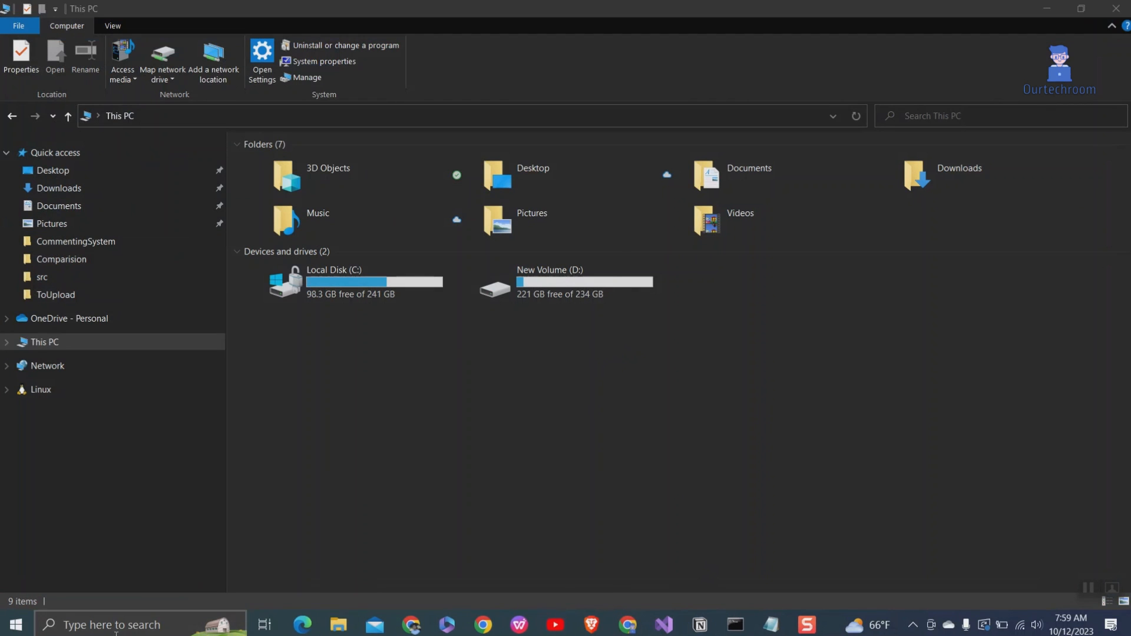
mouse_move(395, 341)
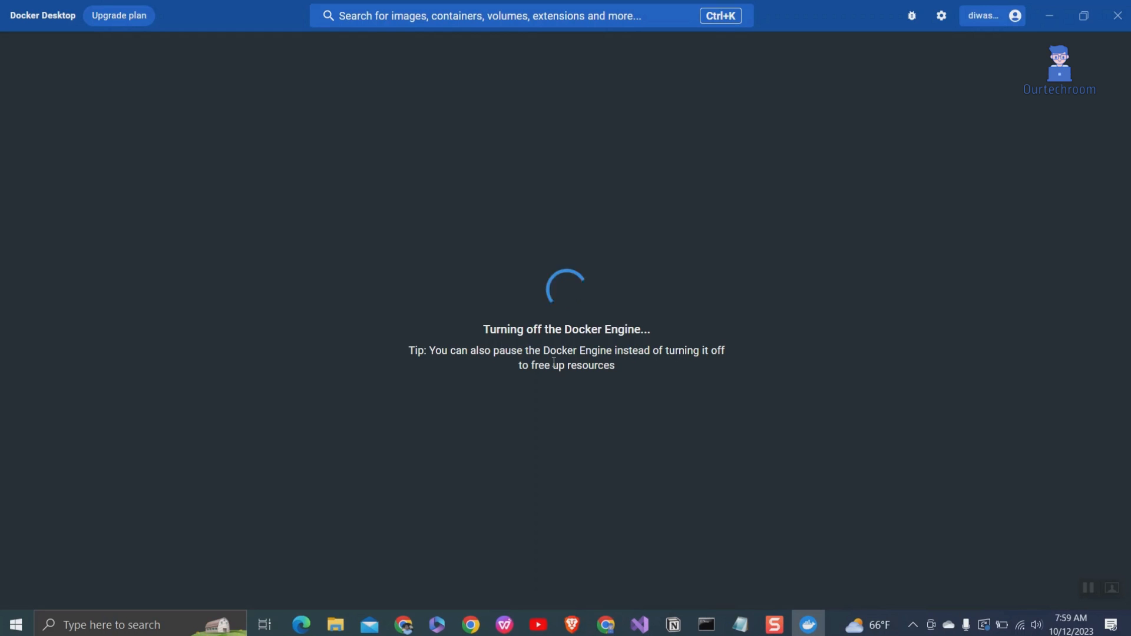
mouse_move(383, 299)
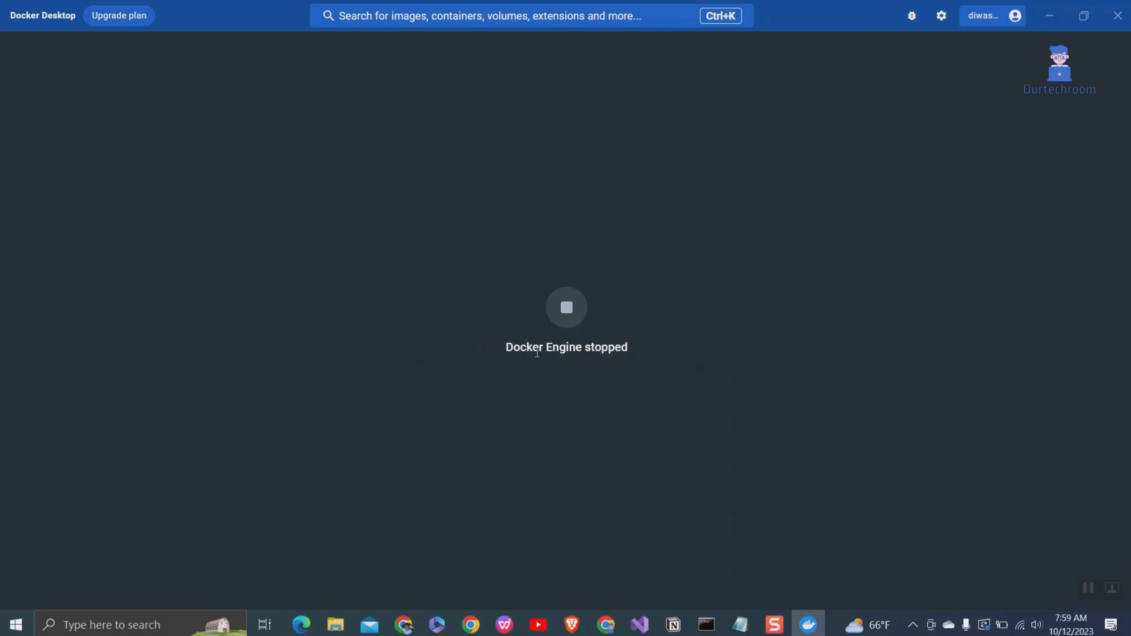
mouse_move(983, 83)
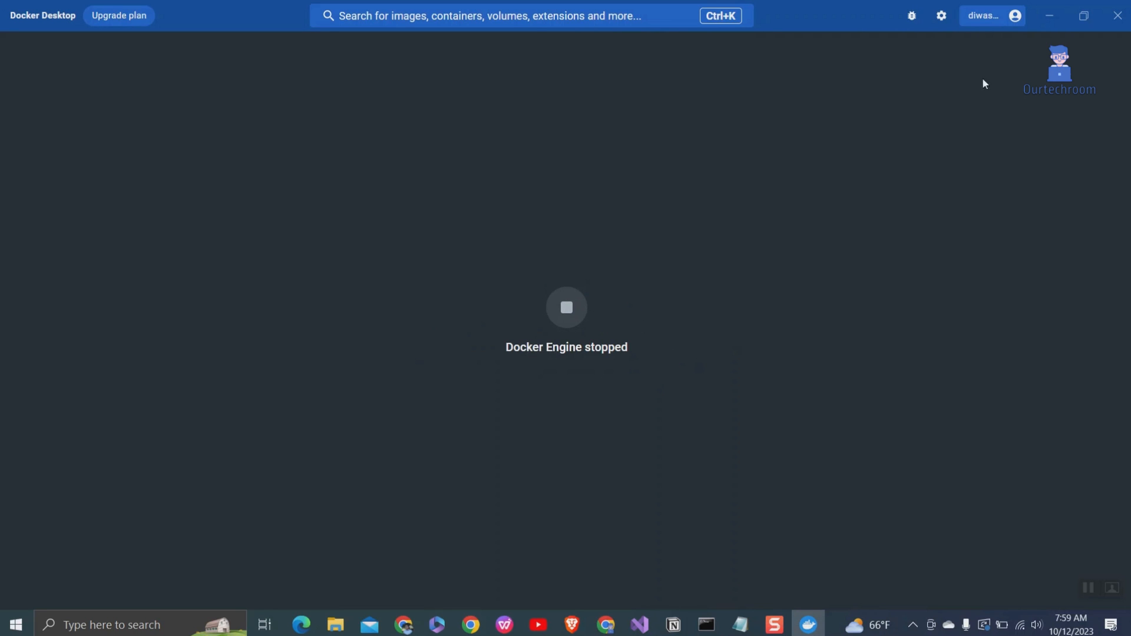
Open Settings and cancel without applying changes, leaving the Volumes page empty
left_click(941, 16)
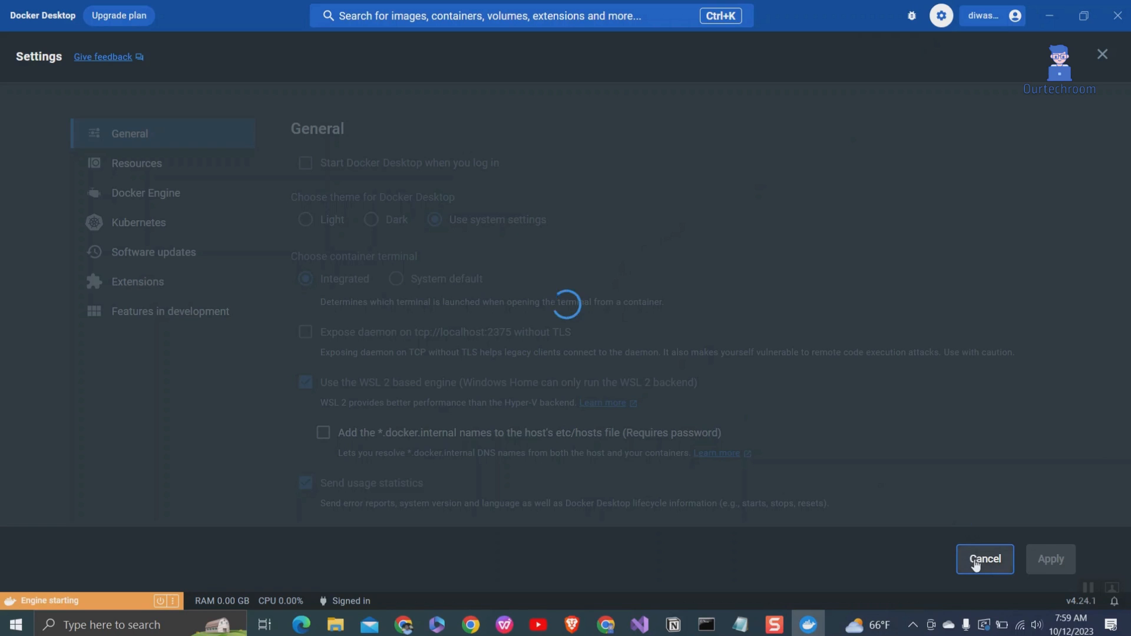
left_click(984, 559)
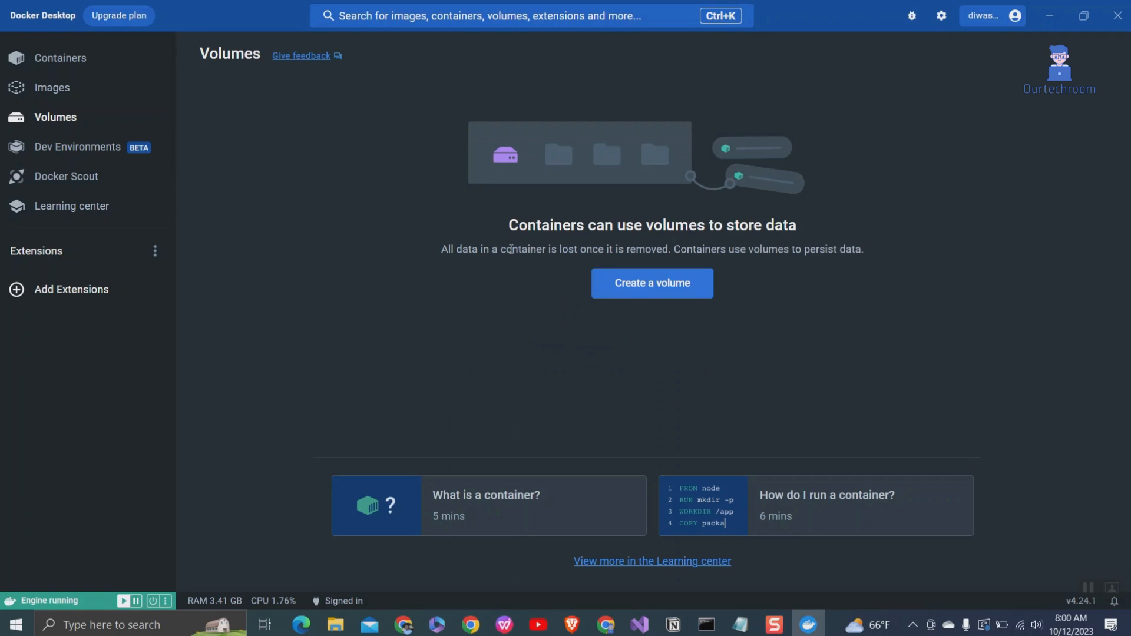
Confirm the Images and Containers lists are both empty
left_click(52, 87)
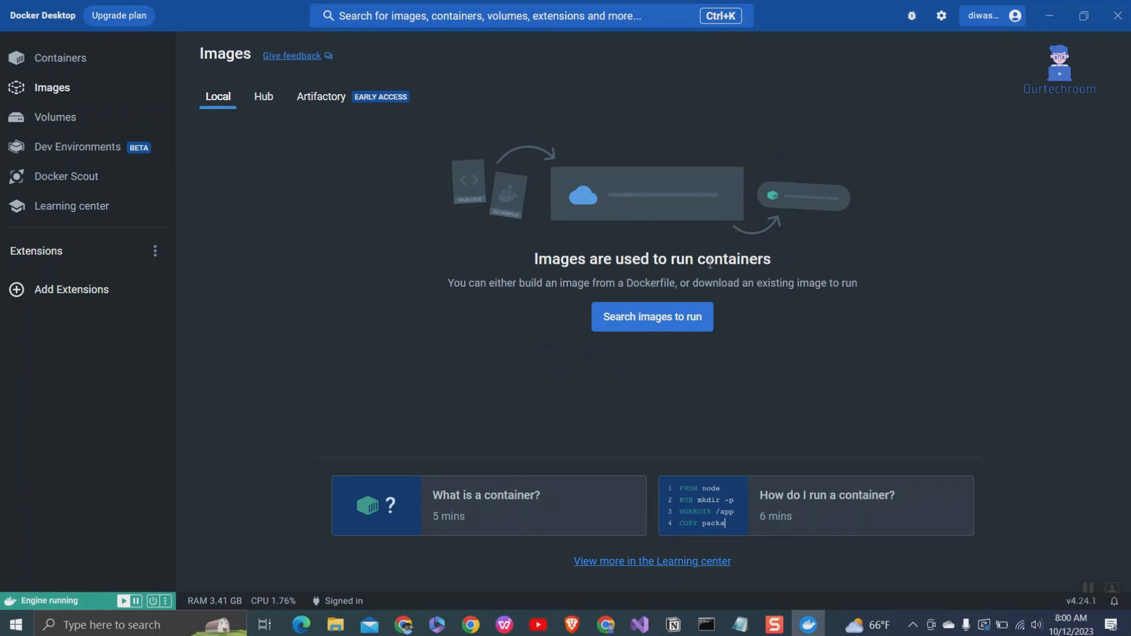
left_click(60, 58)
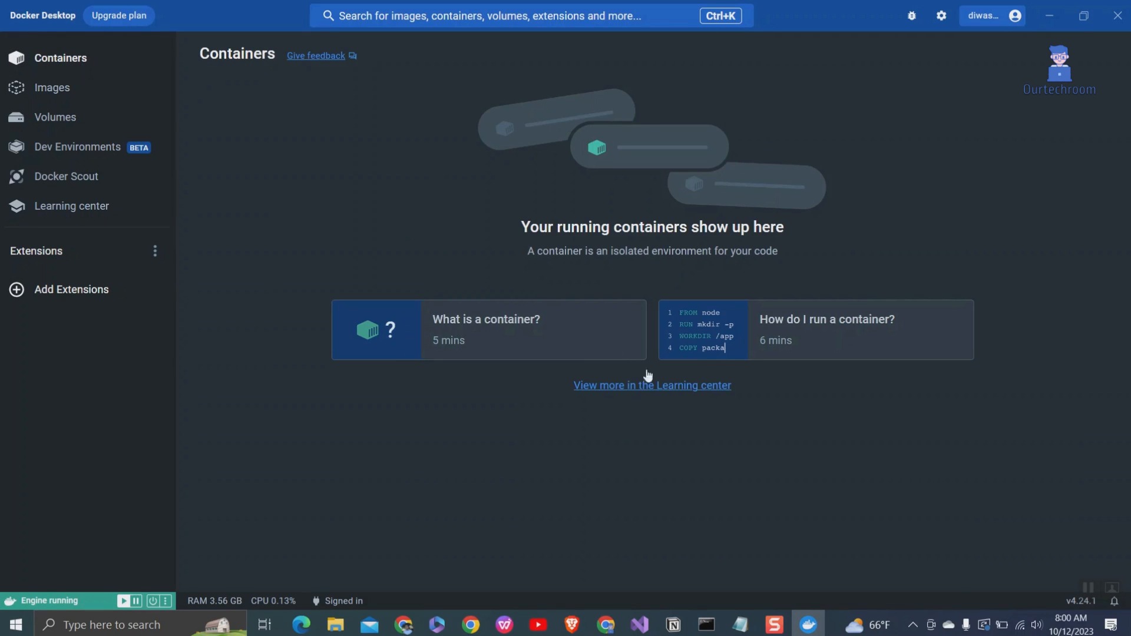
mouse_move(828, 436)
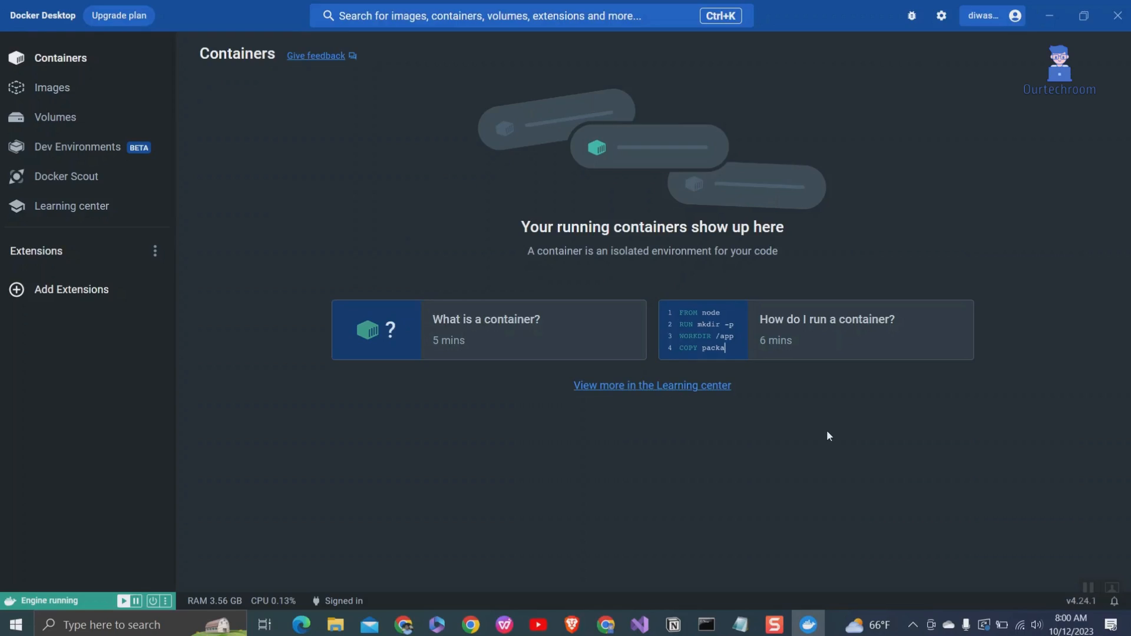